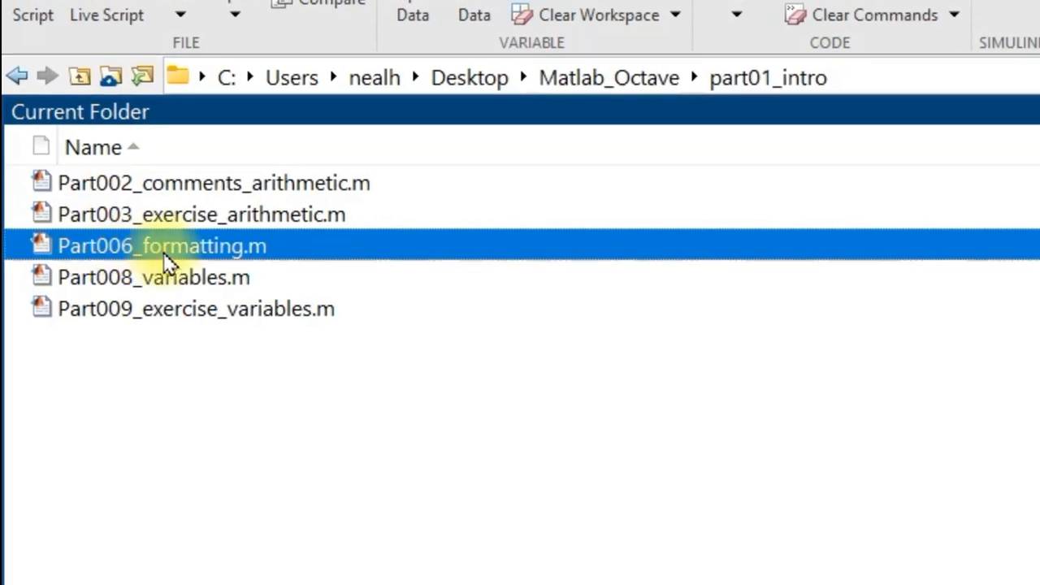
{"action": "mouse_move", "coordinate": [186, 260]}
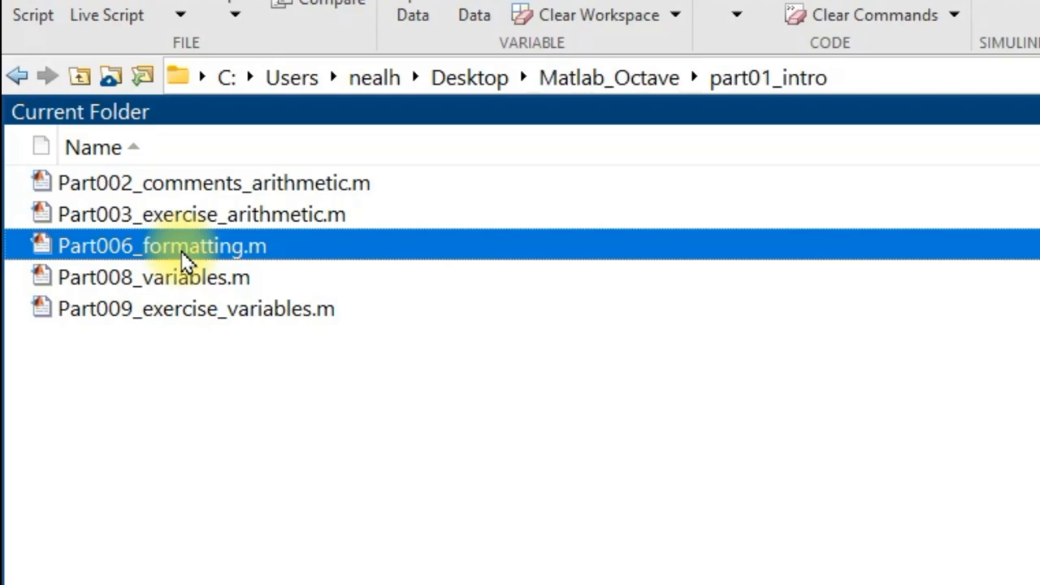
- Open Part006_formatting.m from the part01_intro folder in the Editor
{"action": "double_click", "coordinate": [161, 245]}
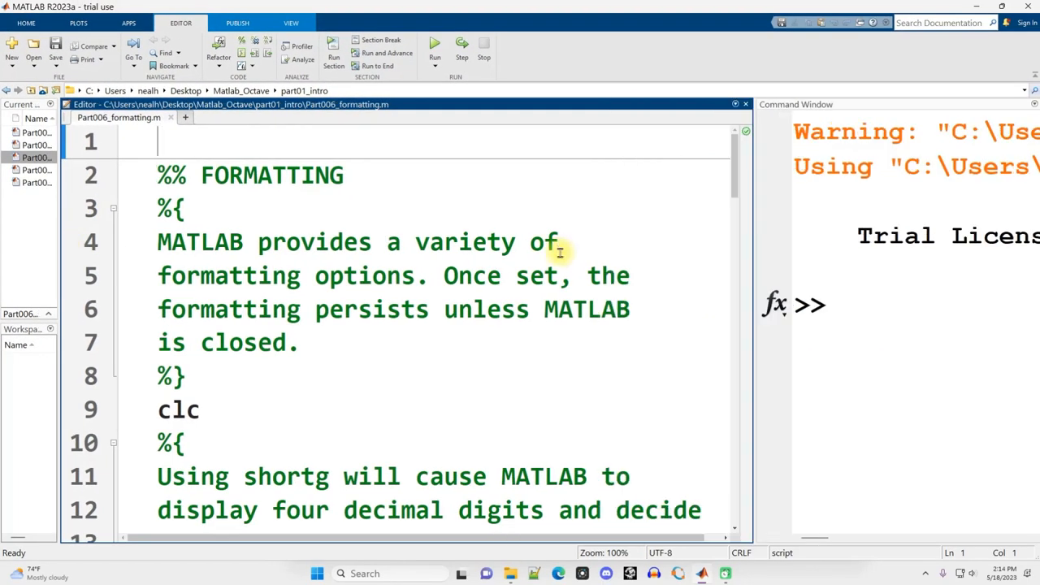
{"action": "mouse_move", "coordinate": [525, 281]}
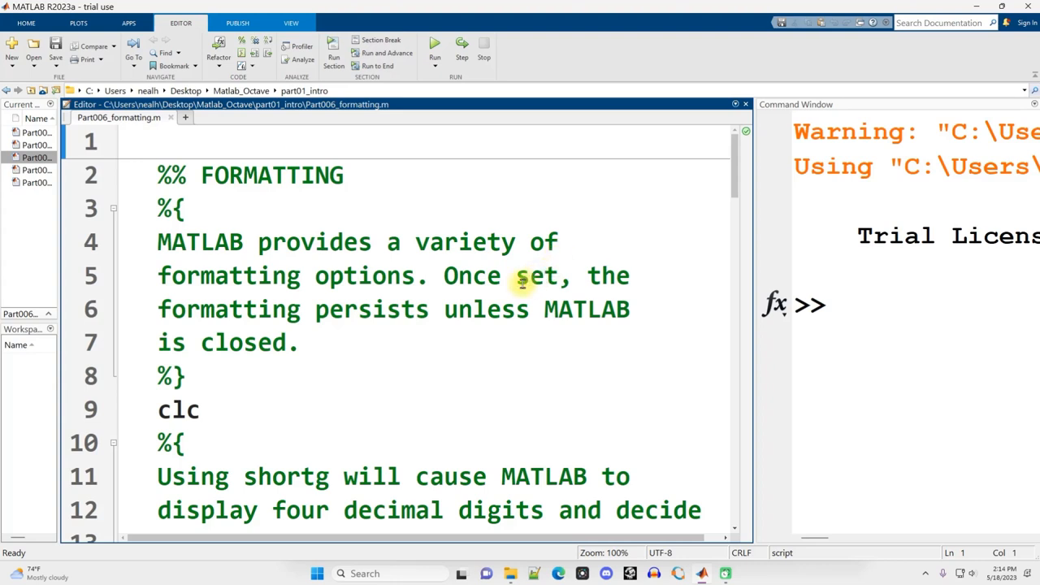
{"action": "left_click", "coordinate": [159, 142]}
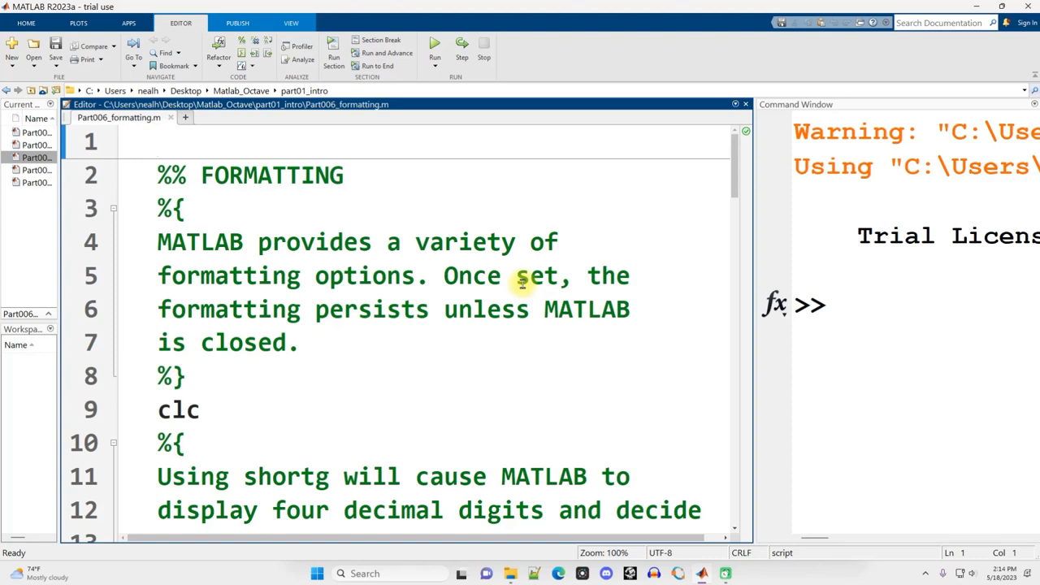
{"action": "scroll", "scroll_direction": "down", "scroll_amount": 3}
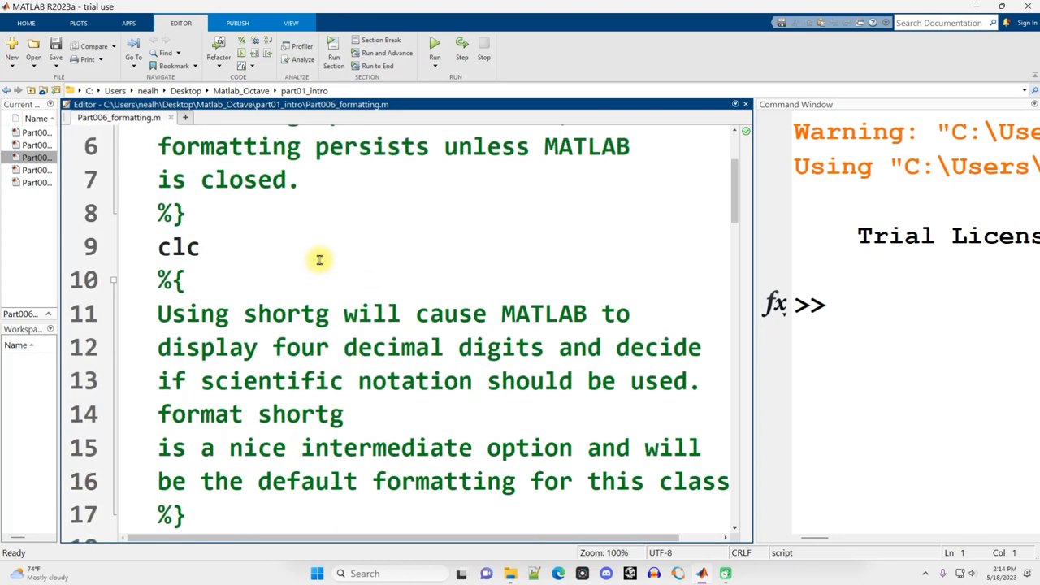
{"action": "scroll", "scroll_direction": "down", "scroll_amount": 3}
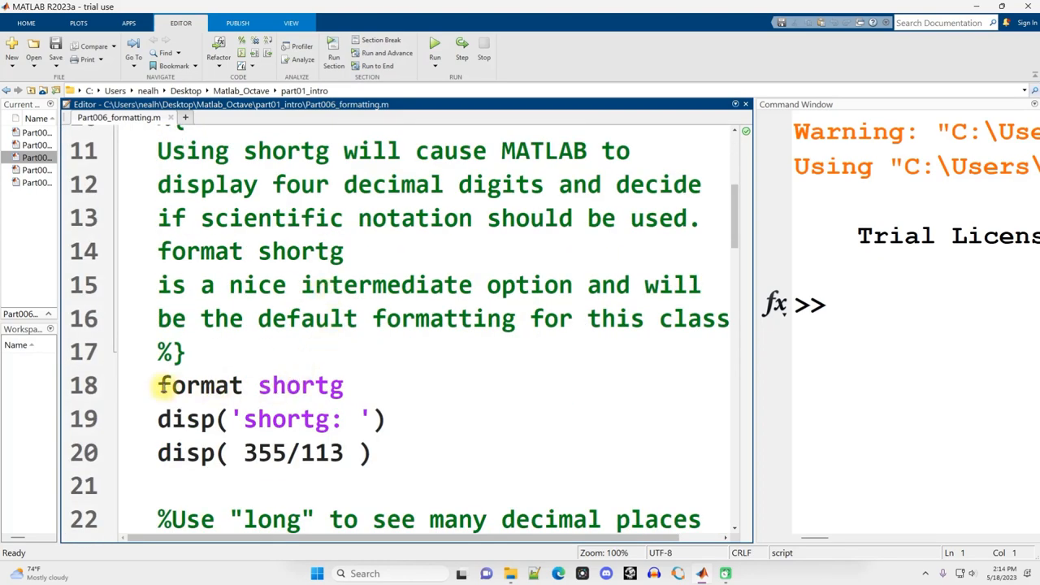
{"action": "triple_click", "coordinate": [244, 385]}
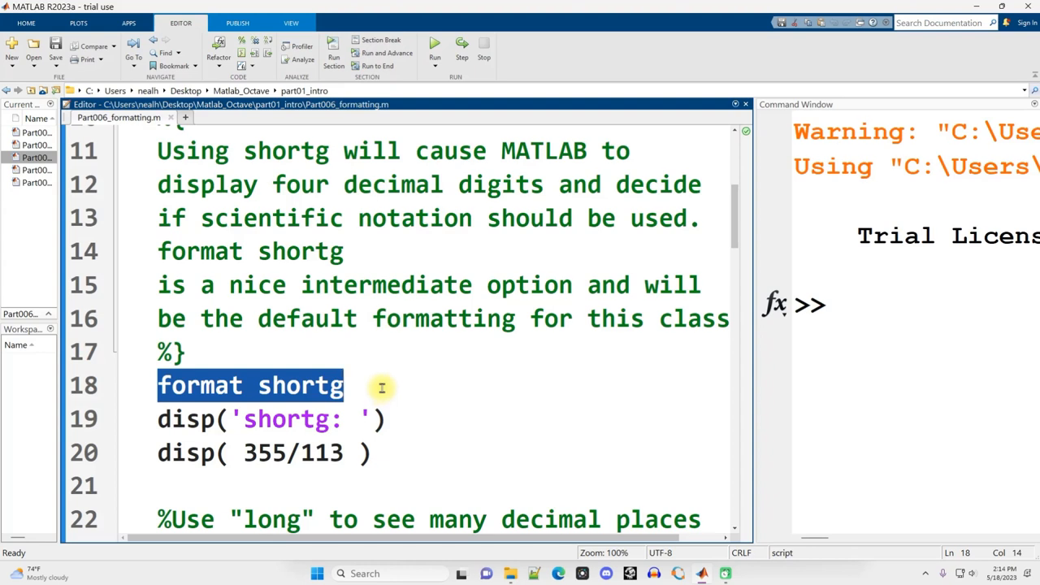
{"action": "mouse_move", "coordinate": [396, 377]}
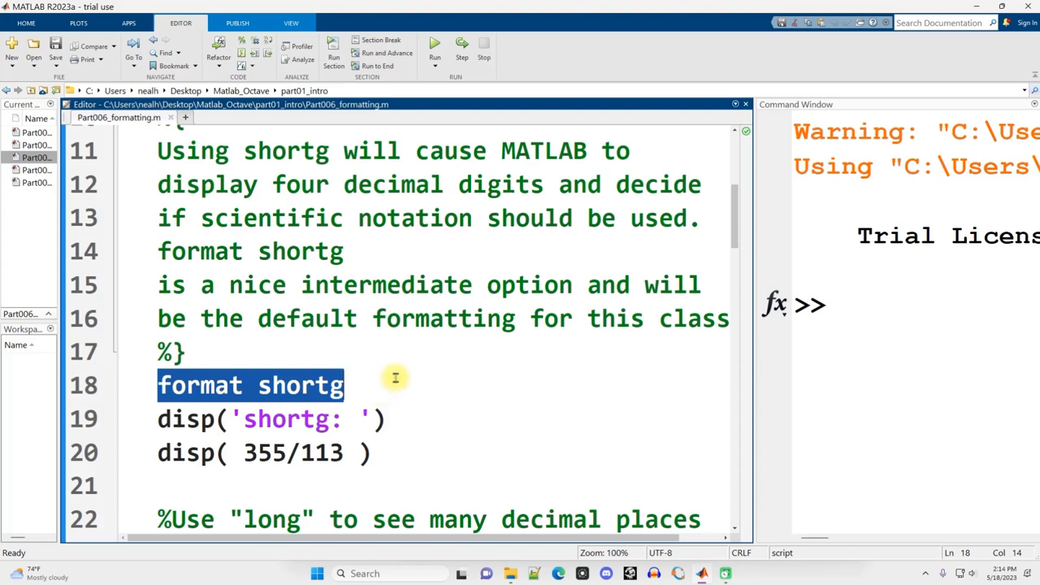
{"action": "mouse_move", "coordinate": [393, 377]}
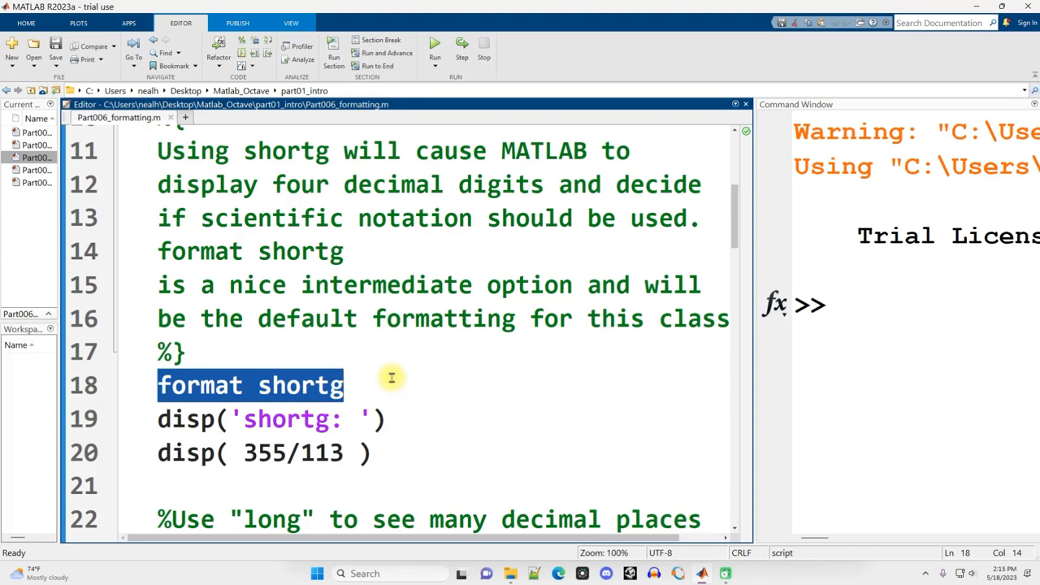
{"action": "mouse_move", "coordinate": [512, 384]}
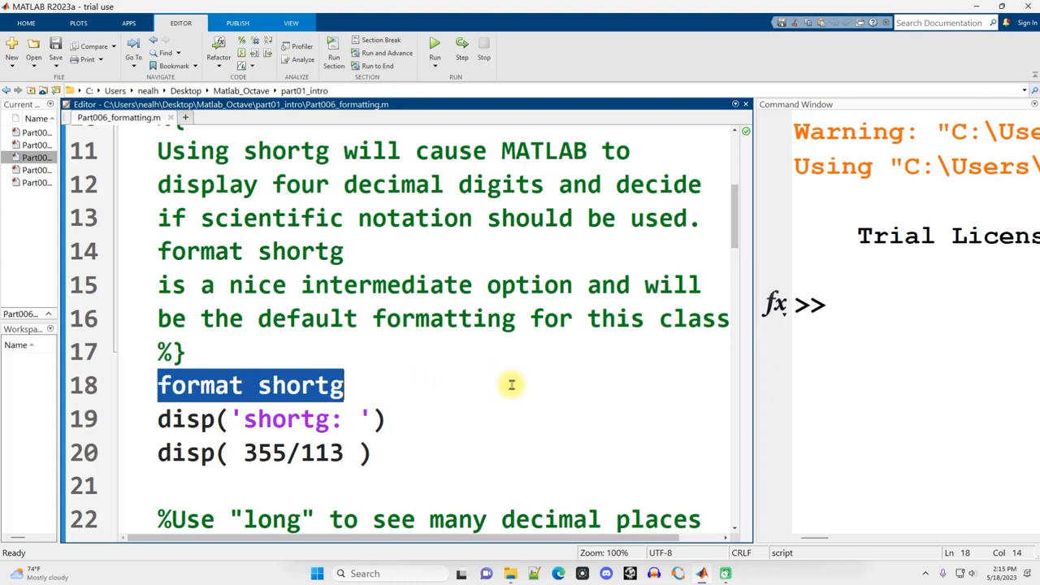
{"action": "mouse_move", "coordinate": [536, 398]}
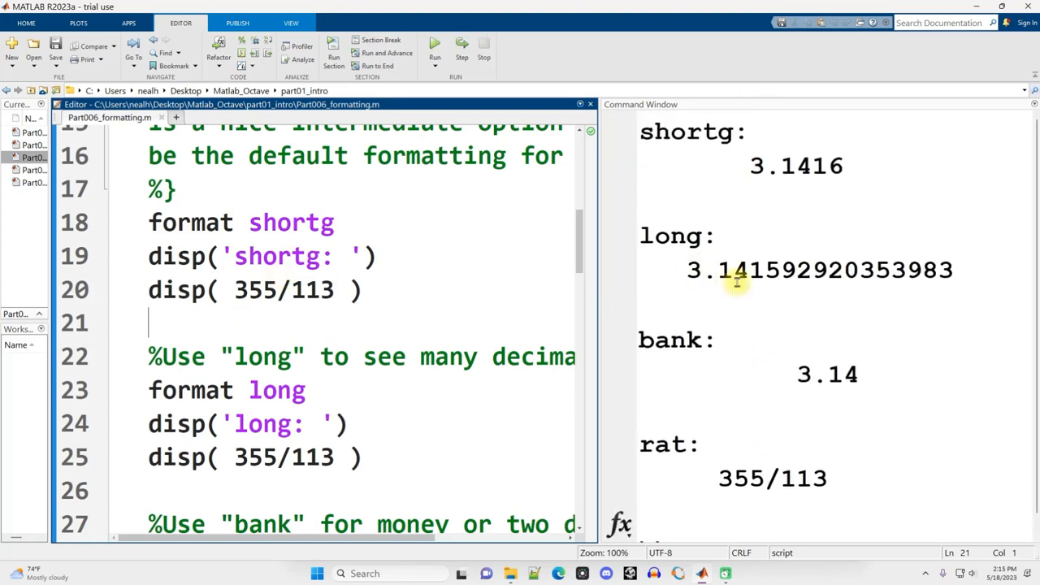
- Run the formatting section and highlight the shortg result 3.1416 for 355/113
{"action": "double_click", "coordinate": [683, 131]}
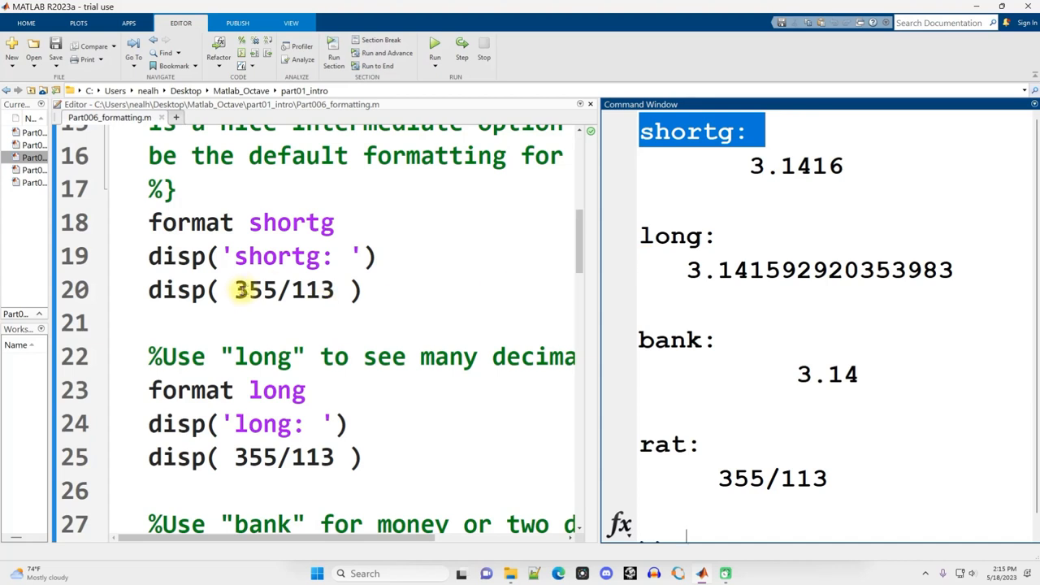
{"action": "double_click", "coordinate": [284, 290]}
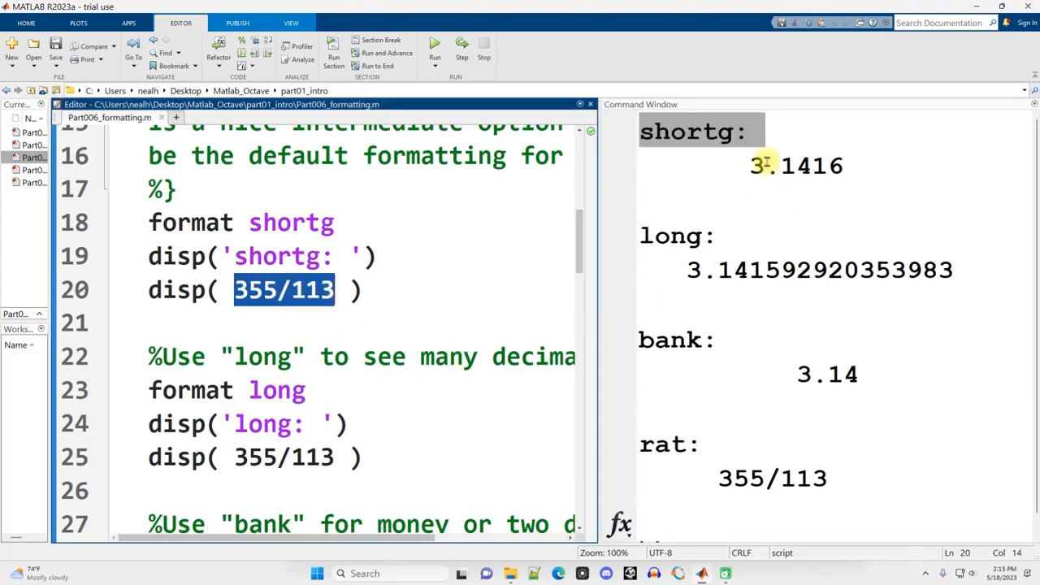
{"action": "double_click", "coordinate": [797, 166]}
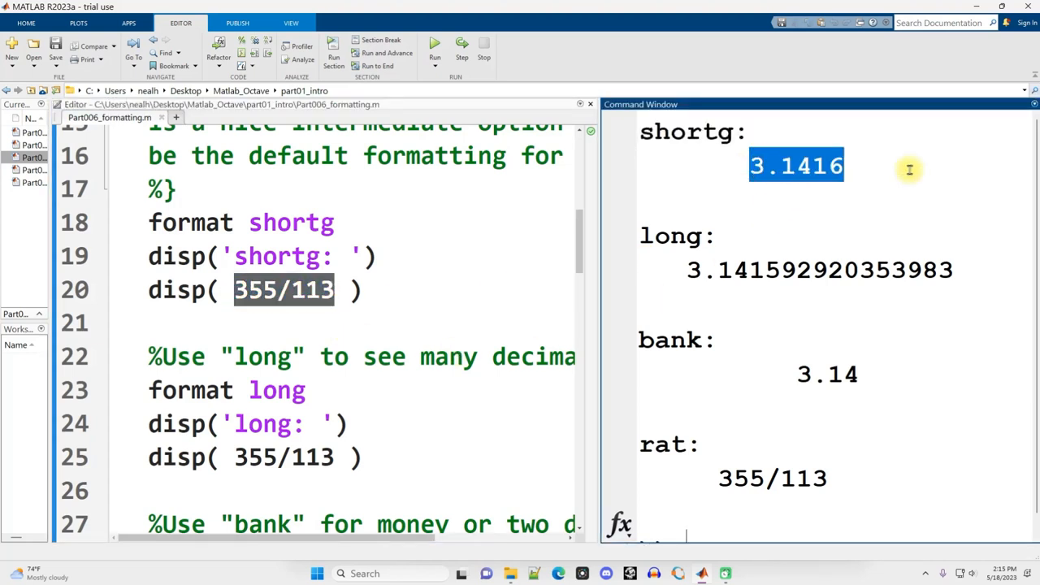
{"action": "mouse_move", "coordinate": [892, 176]}
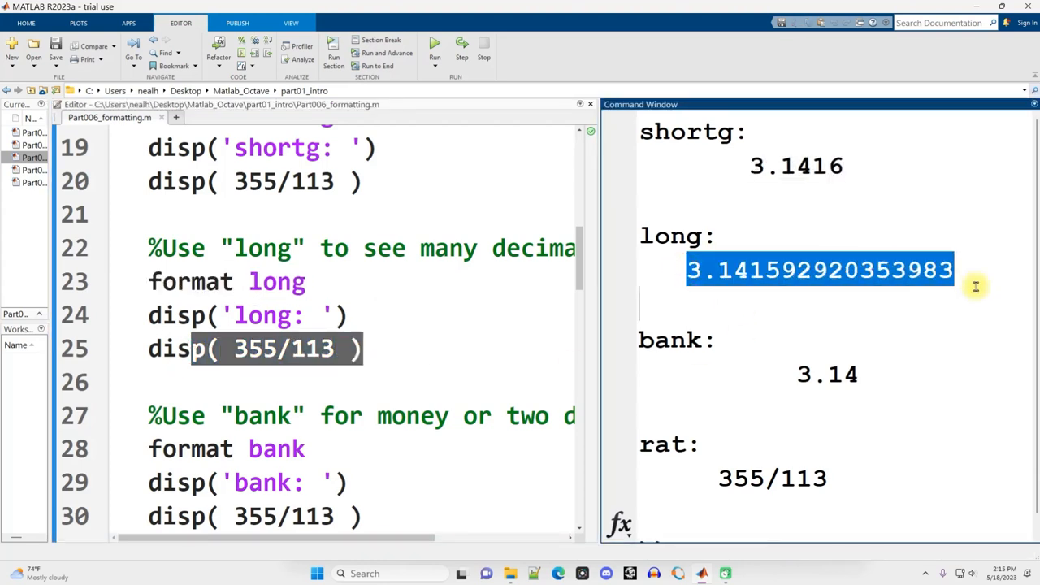
{"action": "mouse_move", "coordinate": [916, 297]}
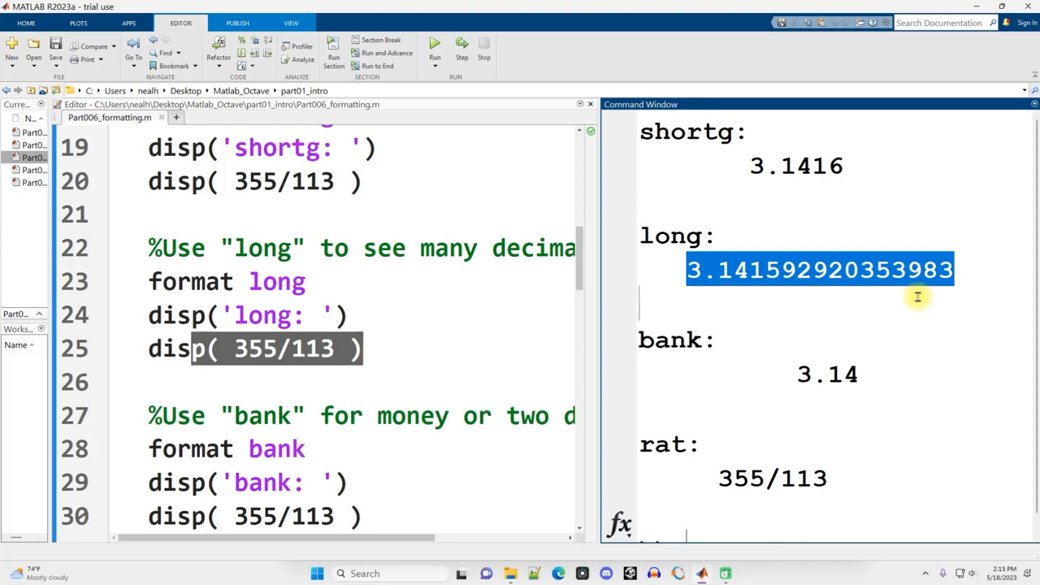
{"action": "mouse_move", "coordinate": [692, 151]}
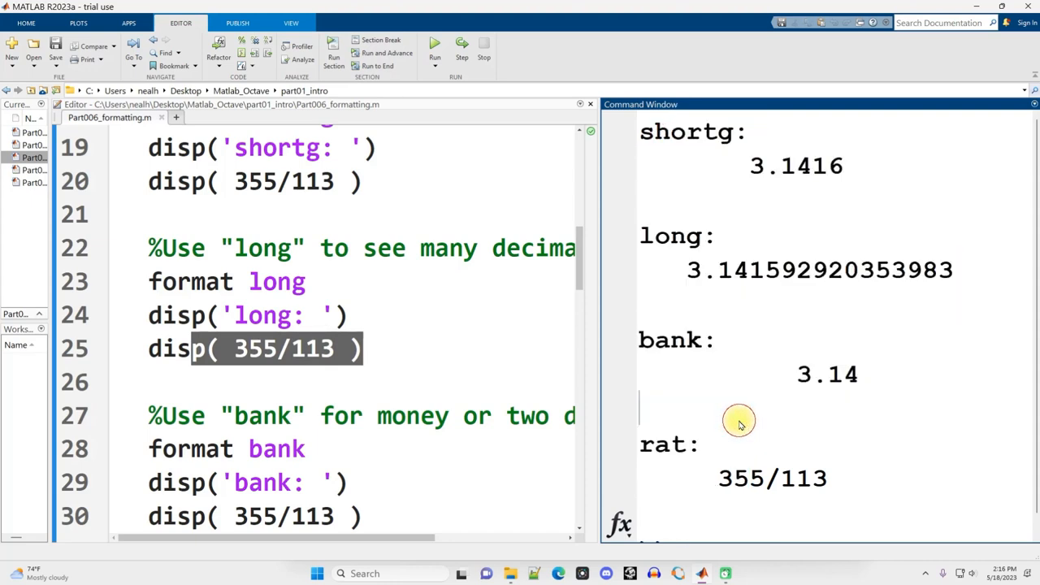
{"action": "double_click", "coordinate": [697, 270]}
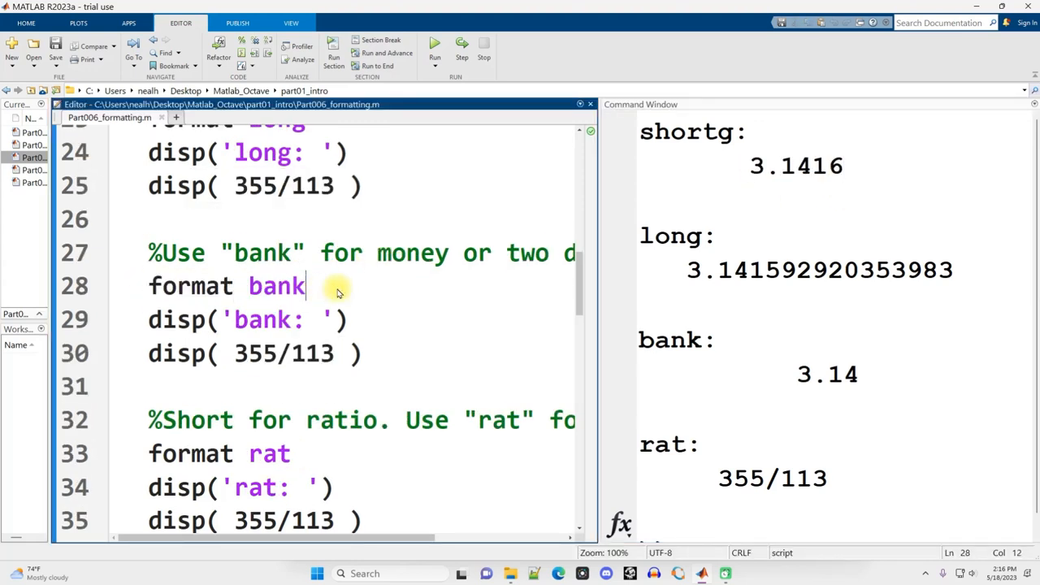
- Highlight the bank result 3.14 and the rat result 355/113
{"action": "double_click", "coordinate": [285, 352]}
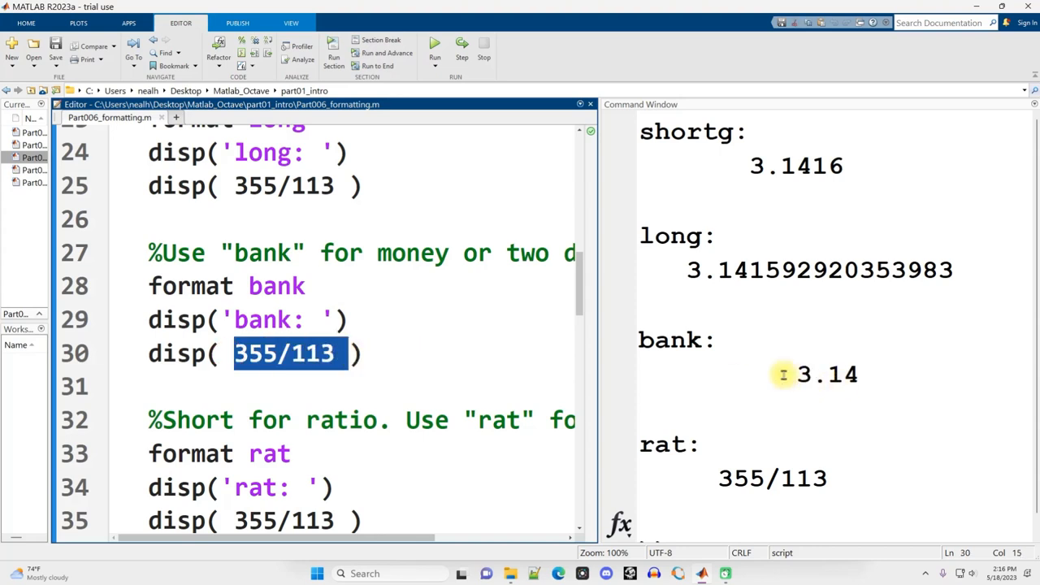
{"action": "double_click", "coordinate": [826, 374]}
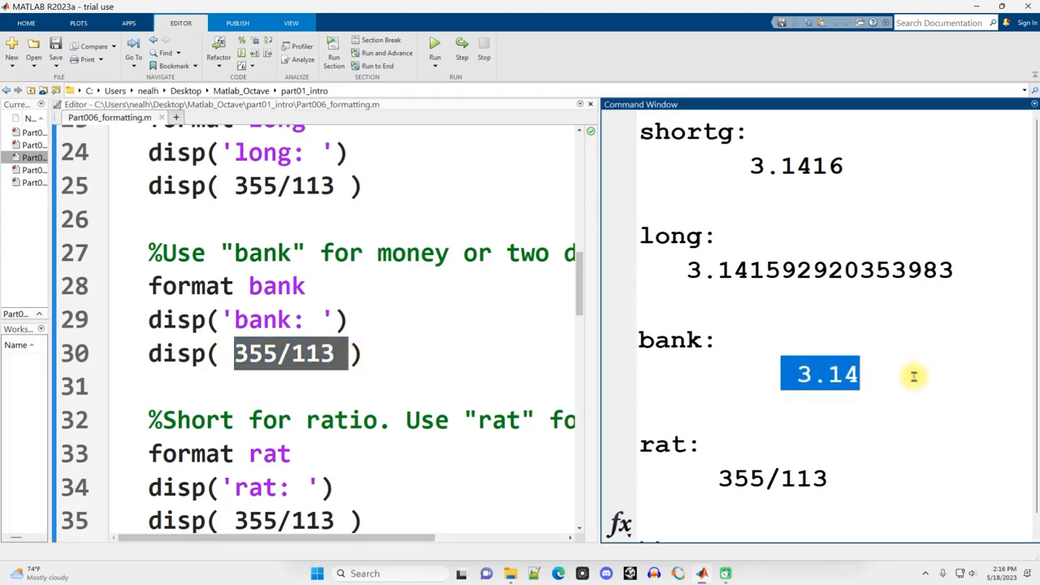
{"action": "mouse_move", "coordinate": [890, 369]}
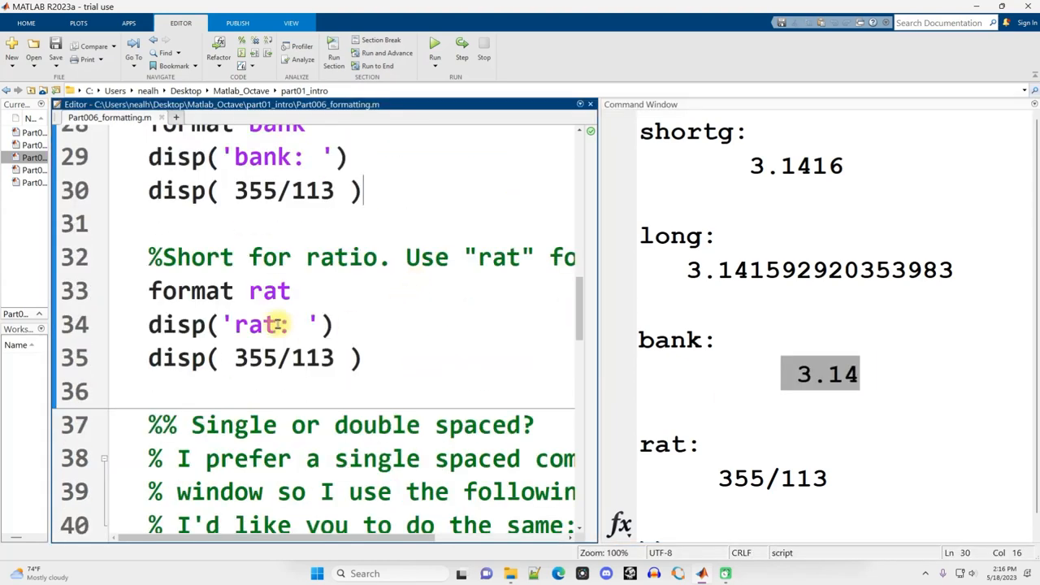
{"action": "triple_click", "coordinate": [220, 291]}
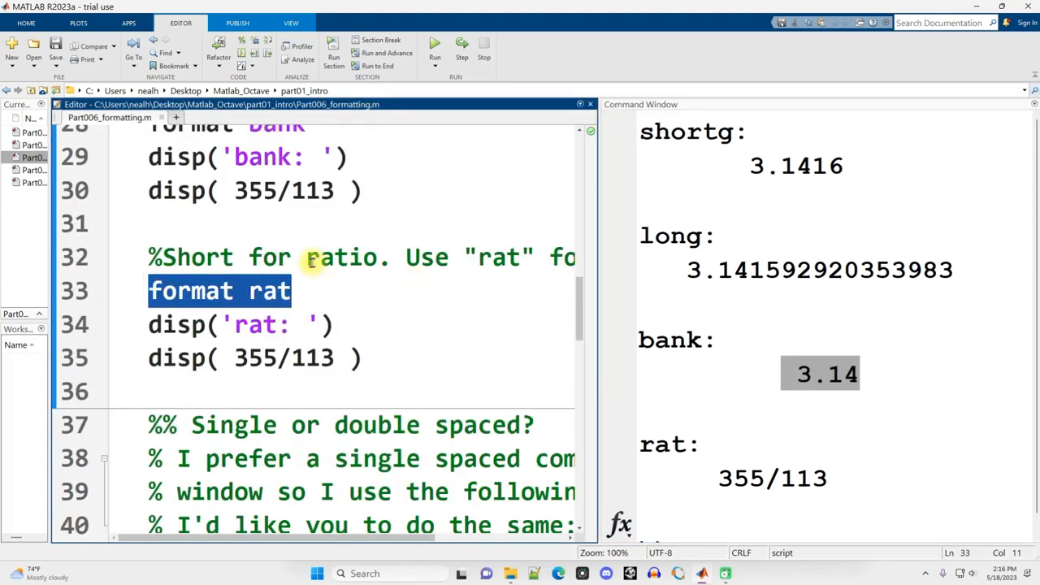
{"action": "double_click", "coordinate": [344, 257]}
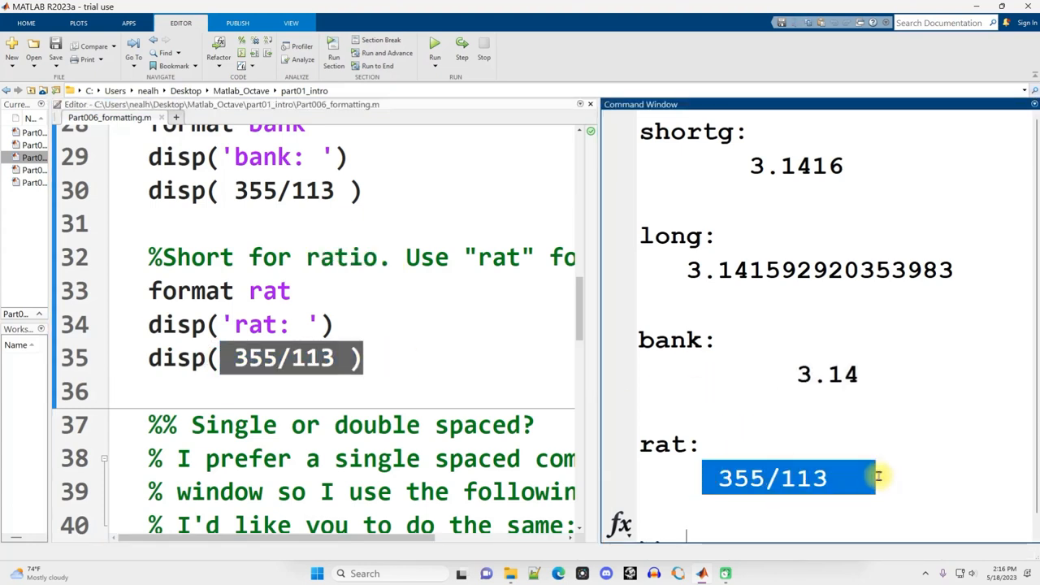
{"action": "scroll", "scroll_direction": "down", "scroll_amount": 3}
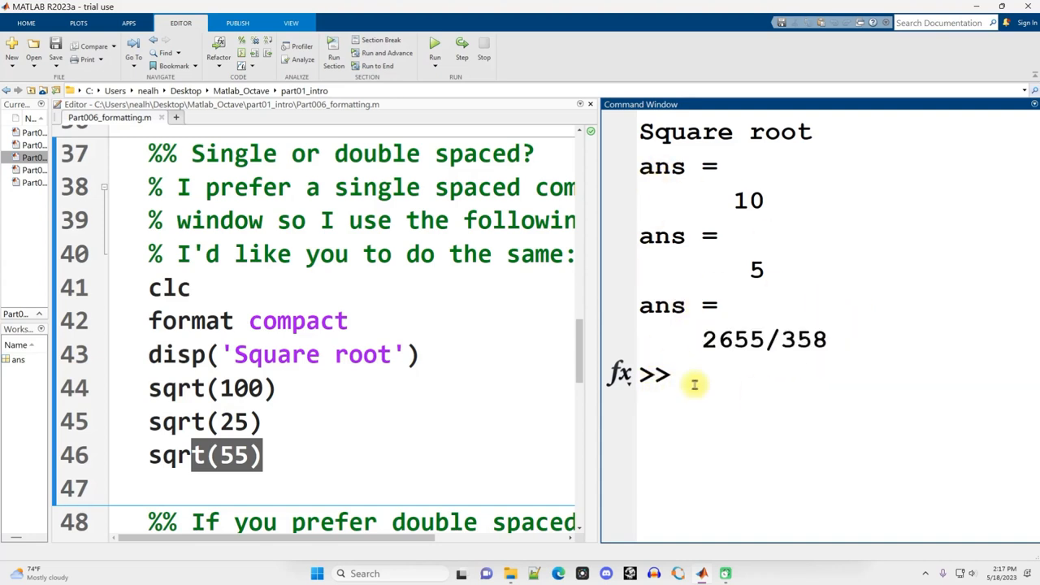
- Apply format short and rerun the section so sqrt(55) shows 7.4162
{"action": "type", "text": "format sho"}
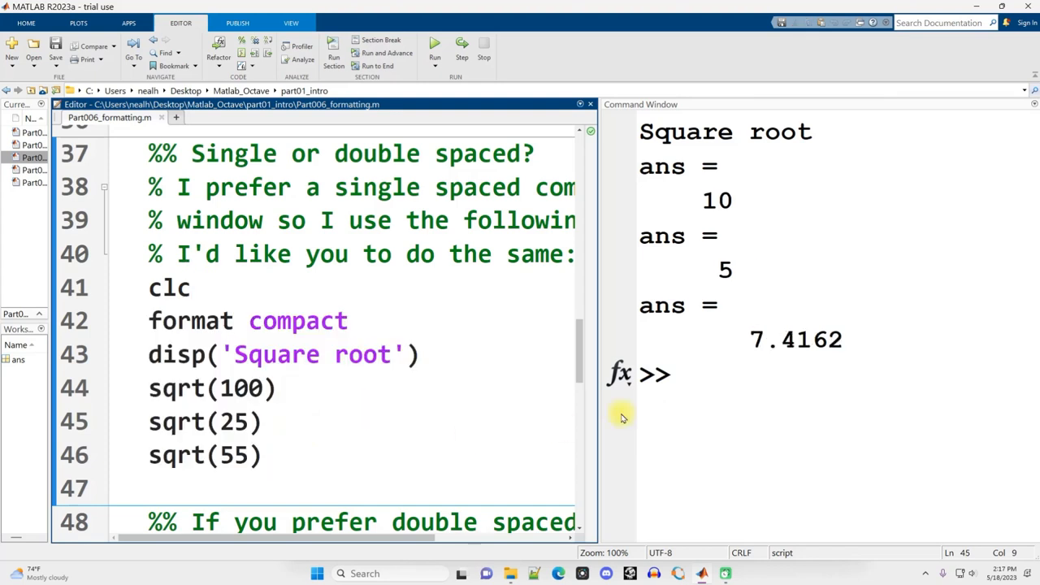
{"action": "double_click", "coordinate": [797, 338]}
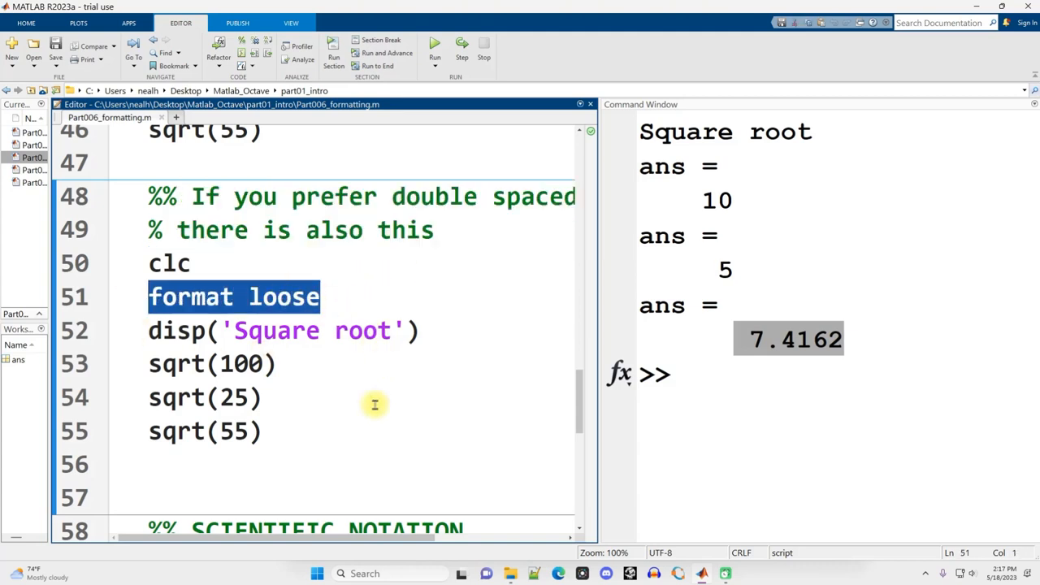
{"action": "mouse_move", "coordinate": [340, 354]}
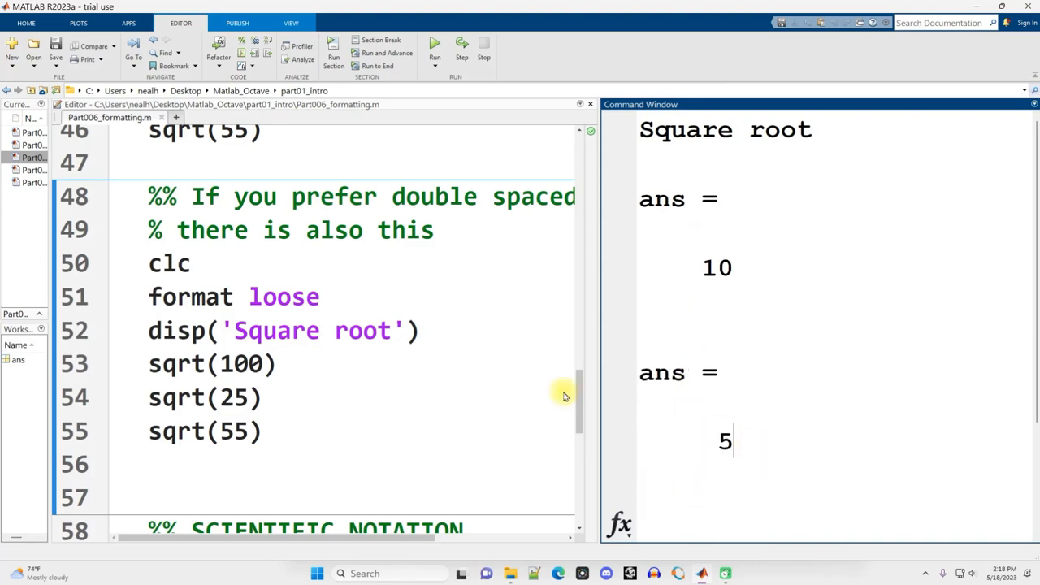
- Run the format loose section so the square roots print with blank lines between them
{"action": "scroll", "scroll_direction": "down", "scroll_amount": 3}
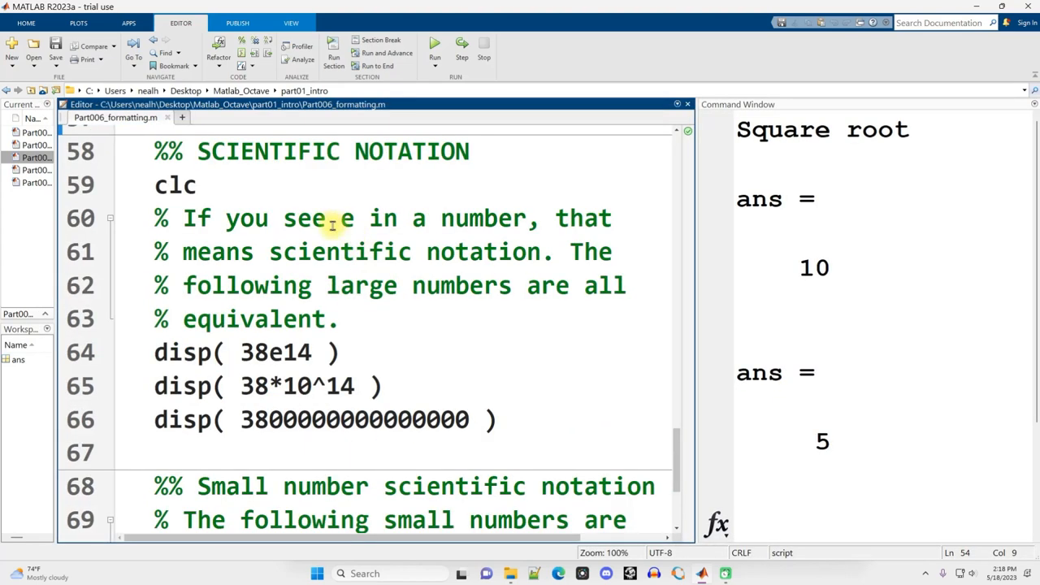
- Run the scientific notation section, printing 3.8e+15 for all three large numbers
{"action": "double_click", "coordinate": [346, 217]}
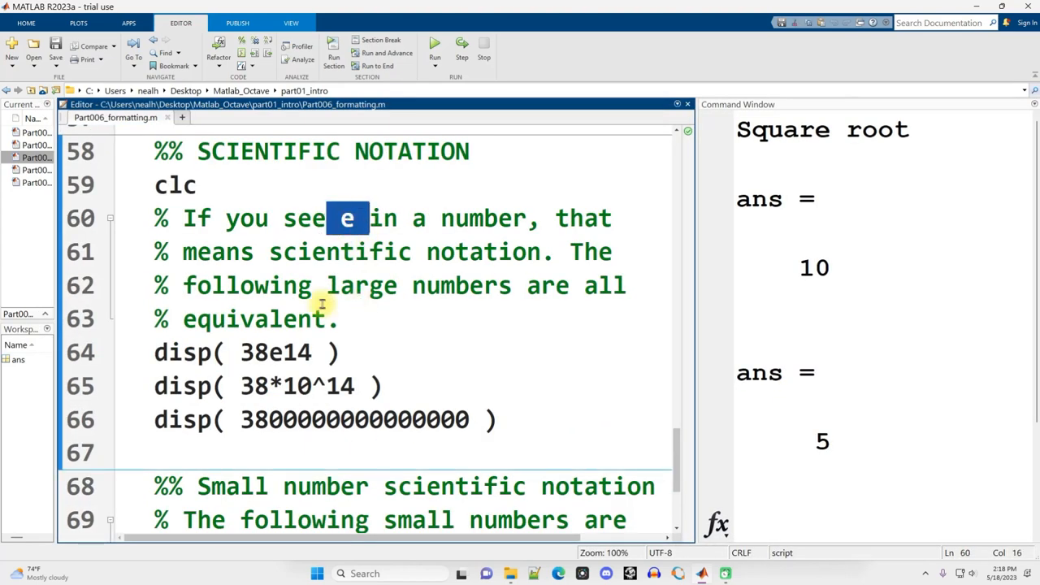
{"action": "double_click", "coordinate": [340, 252]}
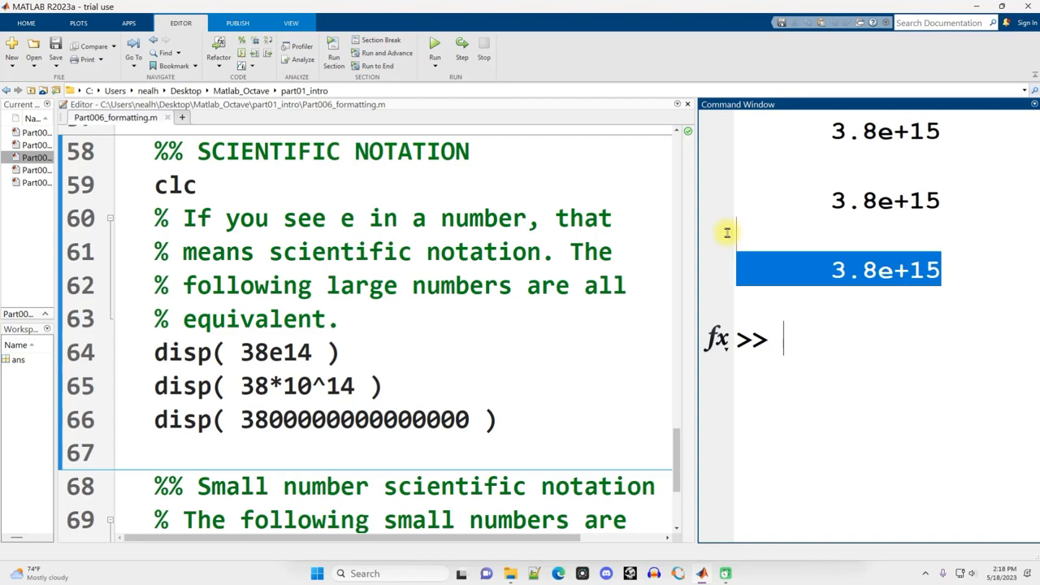
{"action": "mouse_move", "coordinate": [738, 237]}
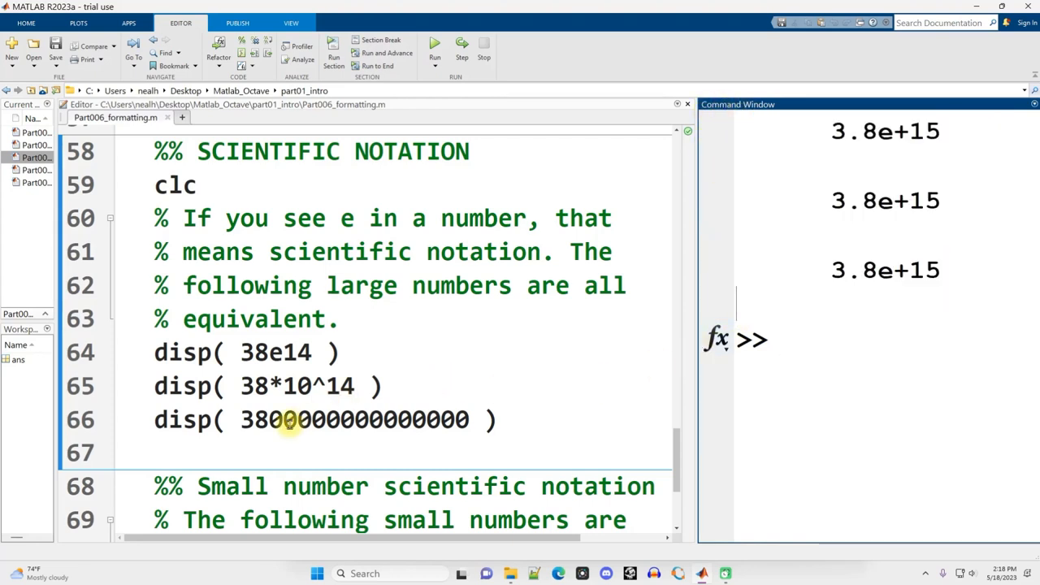
{"action": "double_click", "coordinate": [274, 352]}
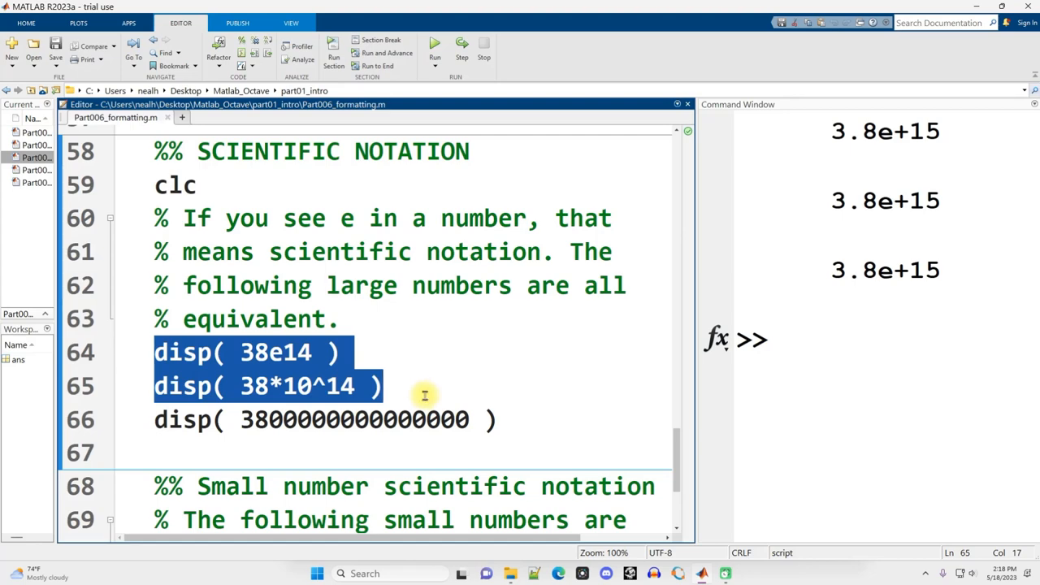
{"action": "mouse_move", "coordinate": [429, 382]}
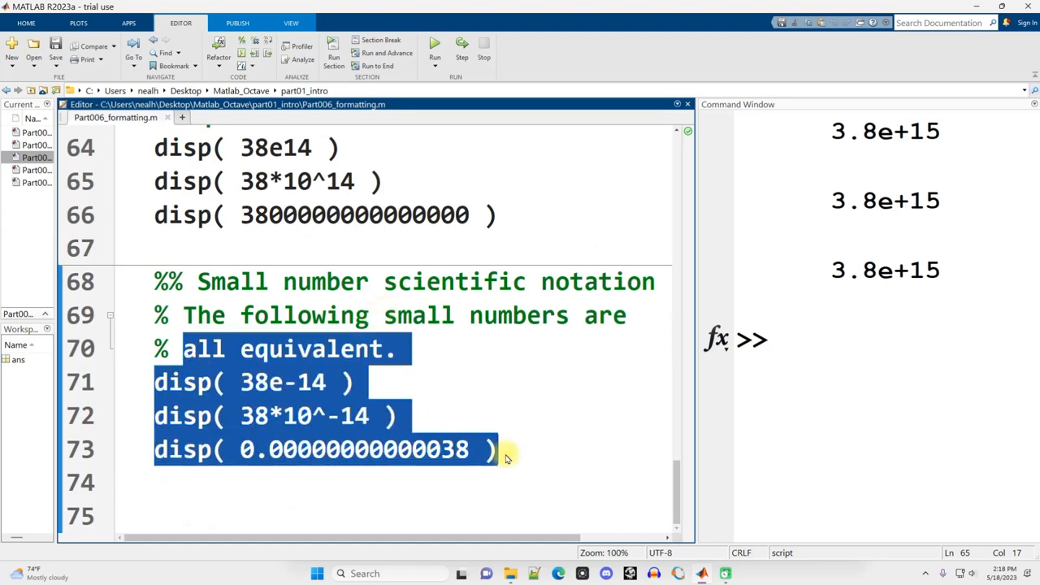
- Run the small-number section so 38e-14 and its equivalents print as 3.8e-13
{"action": "left_click", "coordinate": [243, 382]}
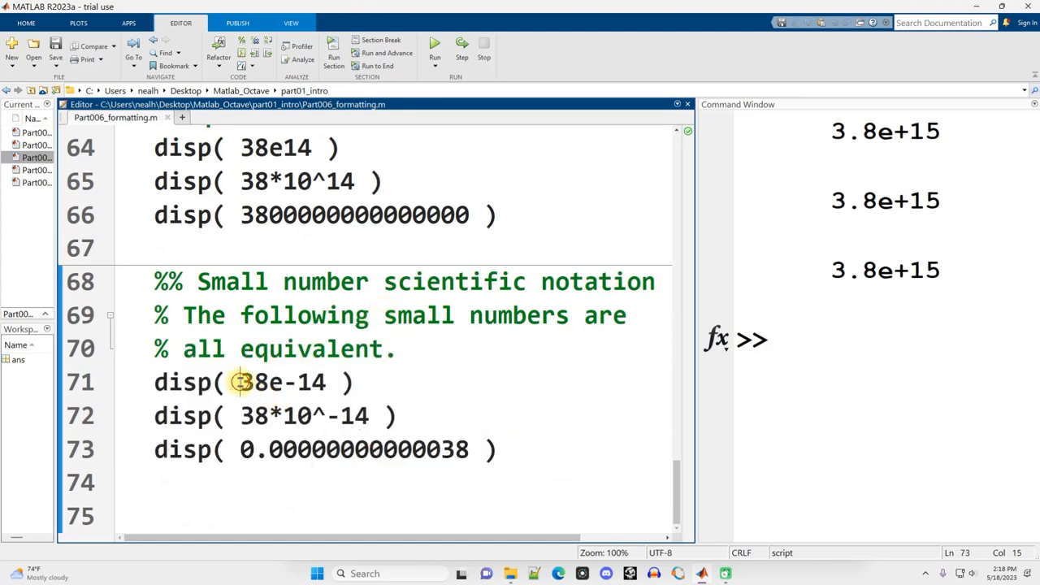
{"action": "double_click", "coordinate": [281, 382]}
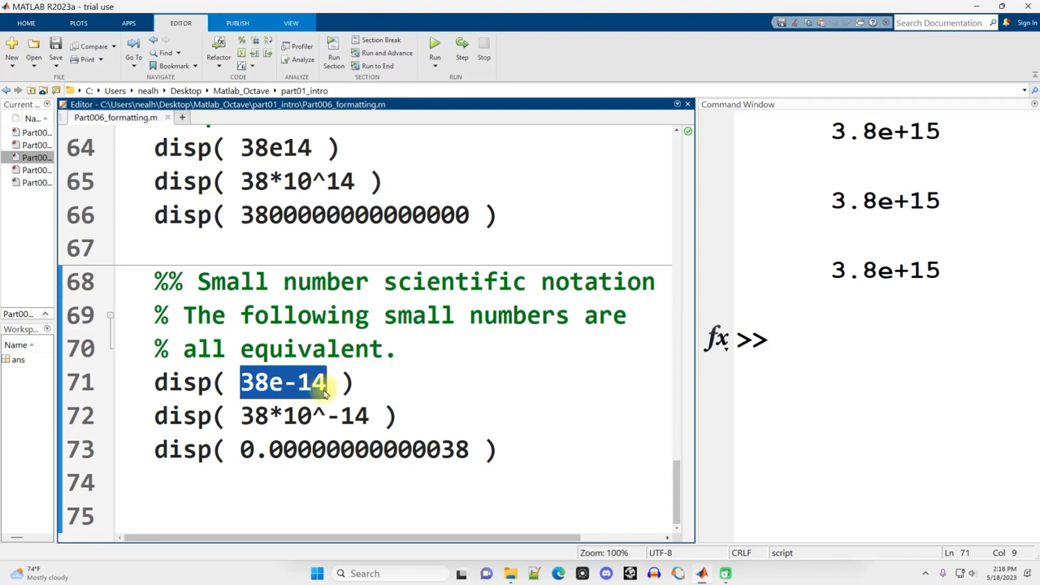
{"action": "left_click", "coordinate": [323, 382]}
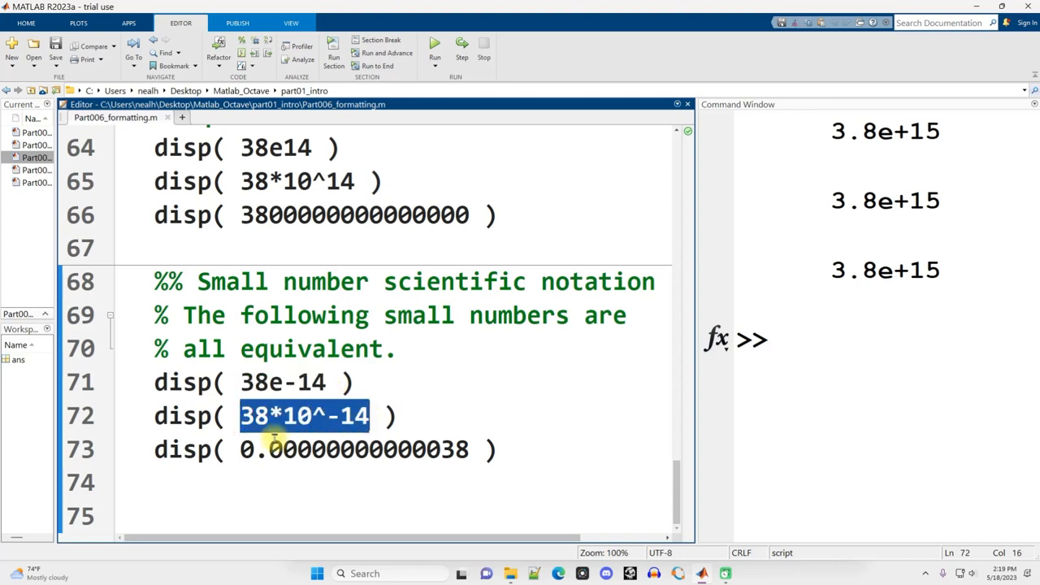
{"action": "left_click", "coordinate": [154, 483]}
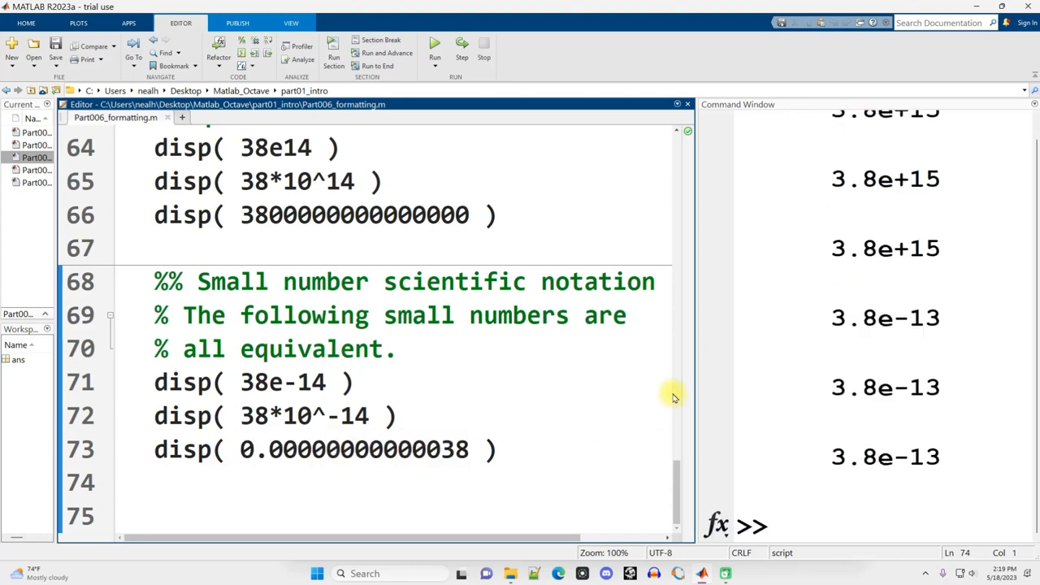
{"action": "double_click", "coordinate": [857, 317]}
{"action": "type", "text": "format"}
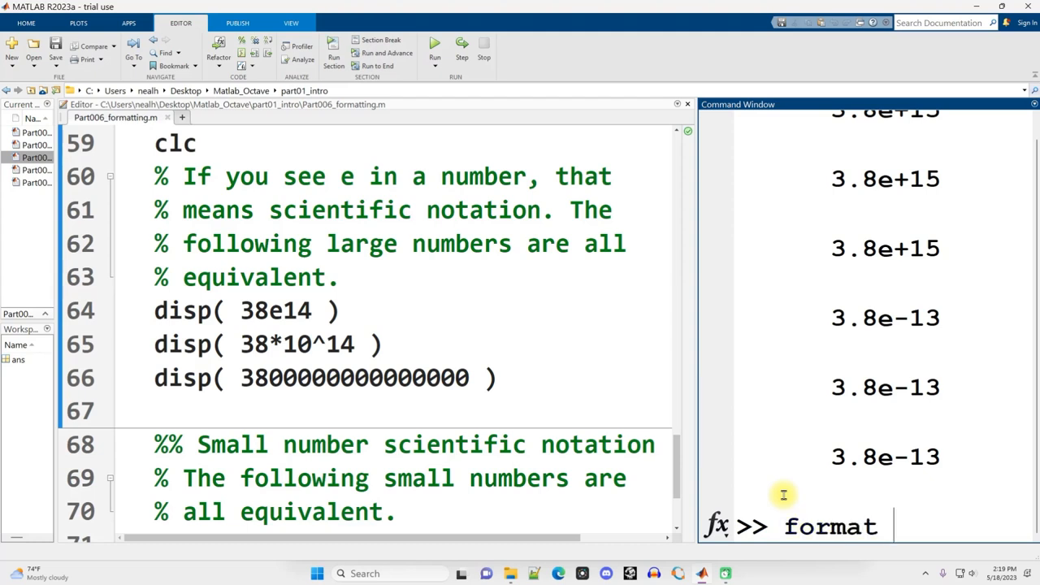
{"action": "type", "text": "longg"}
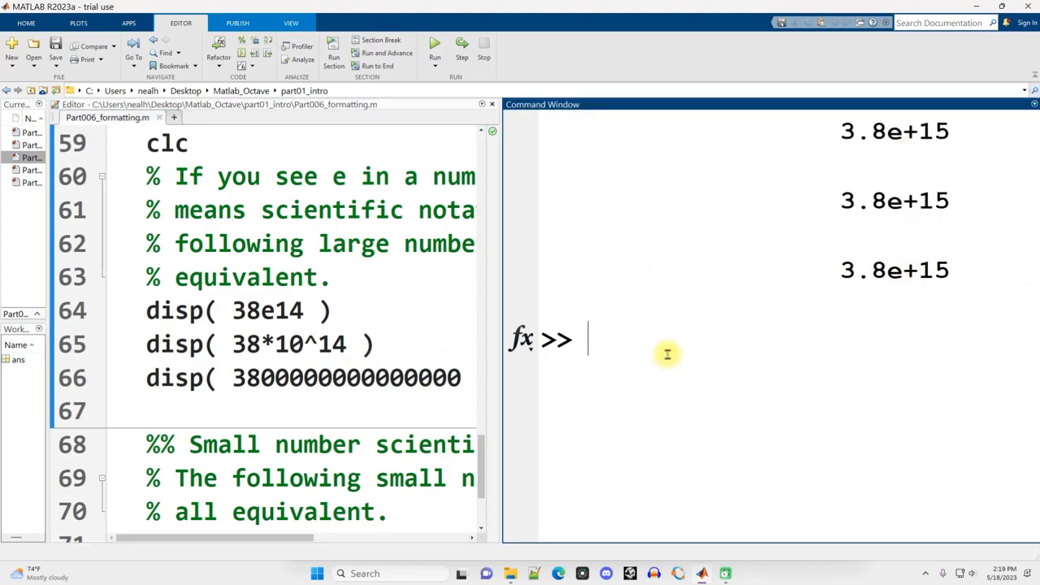
{"action": "type", "text": "format rat"}
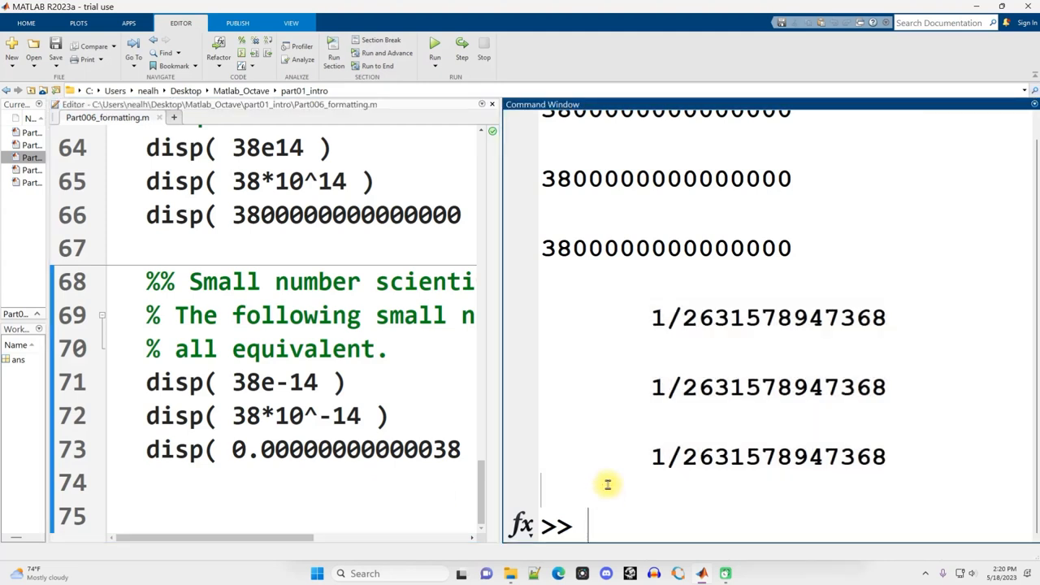
{"action": "mouse_move", "coordinate": [616, 424]}
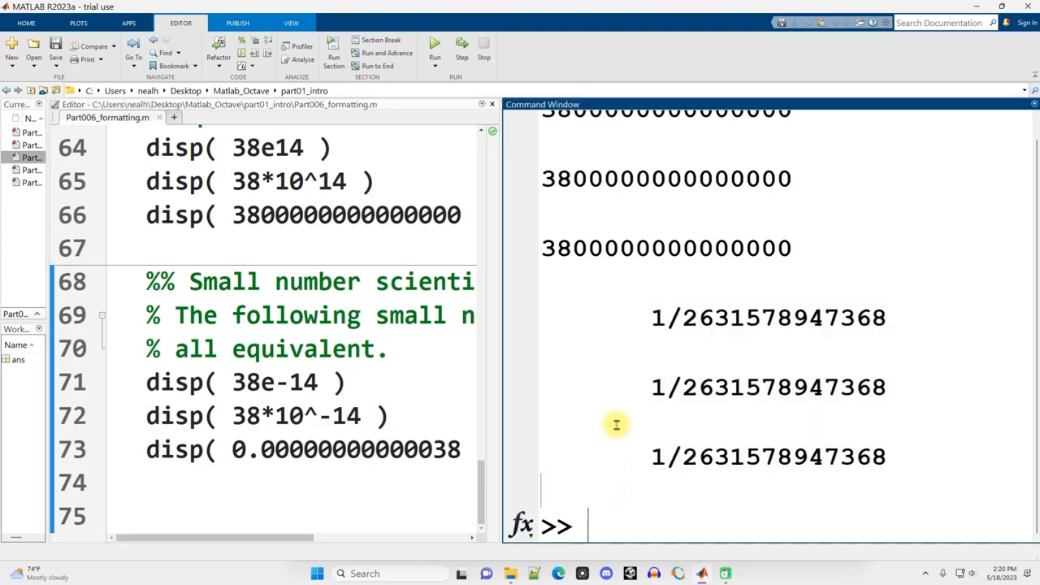
- Run help format and scroll through its SHORT, LONG and DEFAULT descriptions
{"action": "type", "text": "help"}
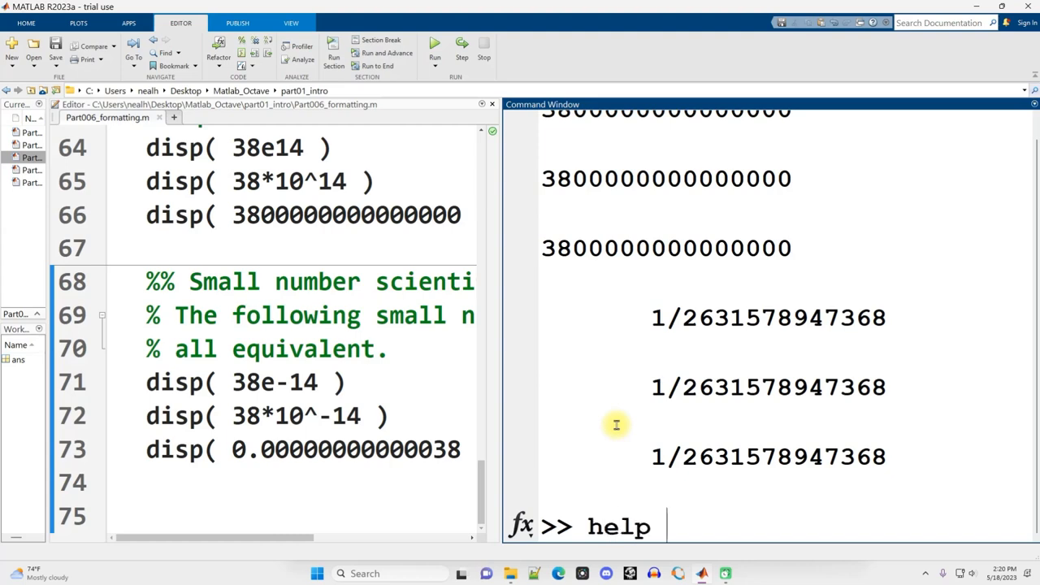
{"action": "type", "text": "format"}
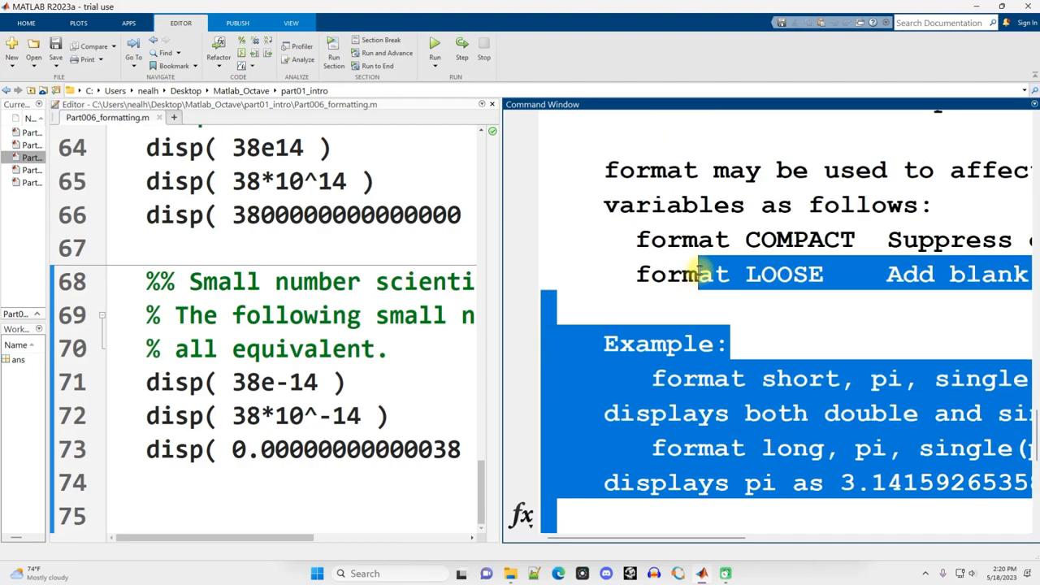
{"action": "scroll", "scroll_direction": "down", "scroll_amount": 3}
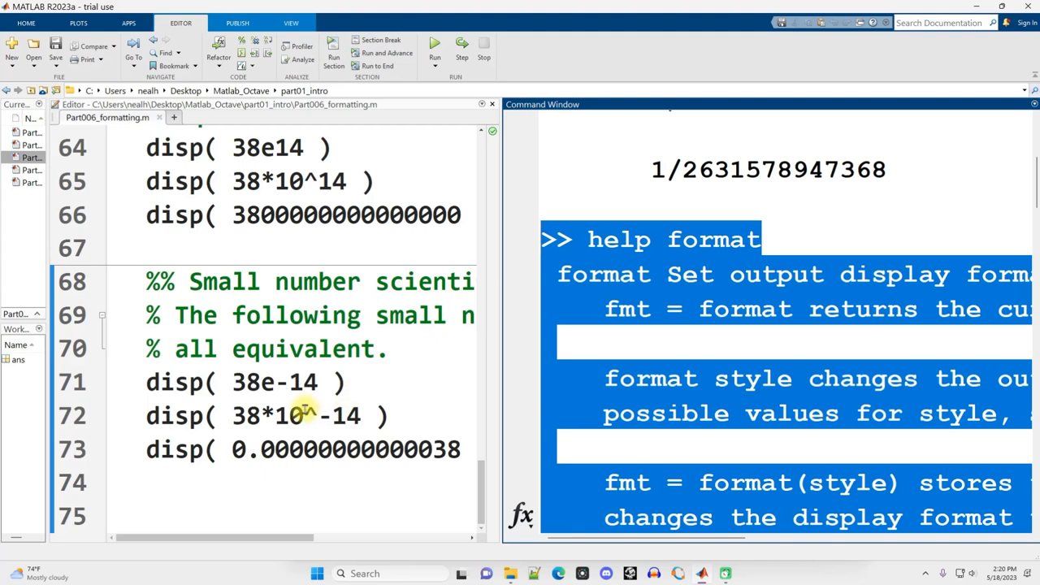
{"action": "left_click", "coordinate": [714, 378]}
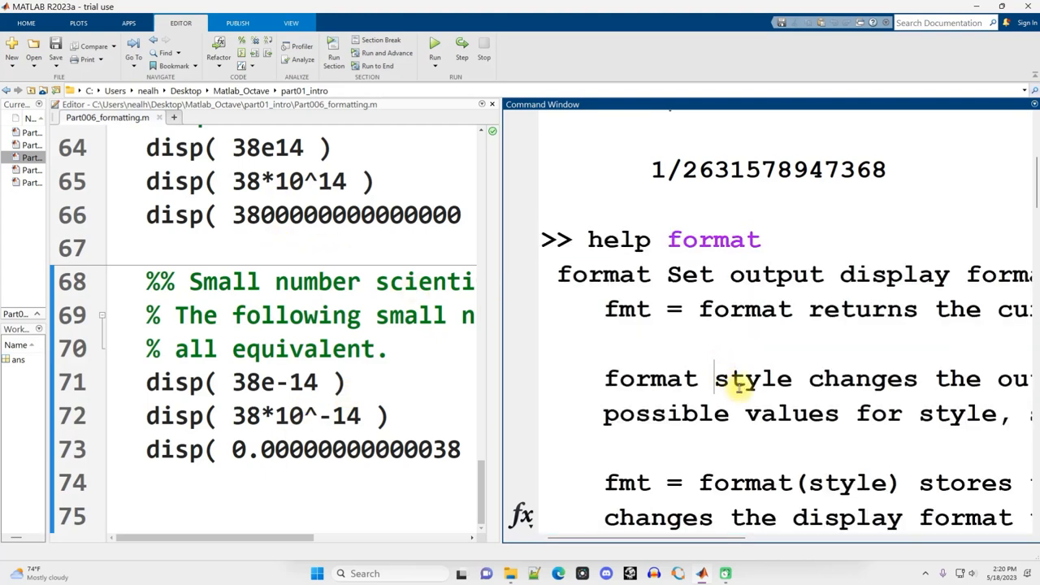
{"action": "scroll", "scroll_direction": "down", "scroll_amount": 3}
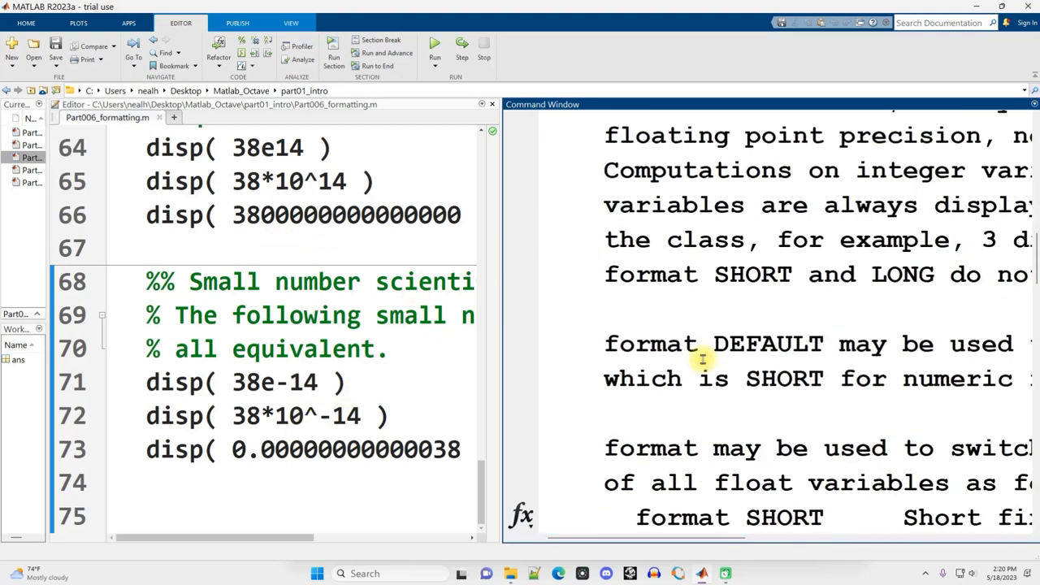